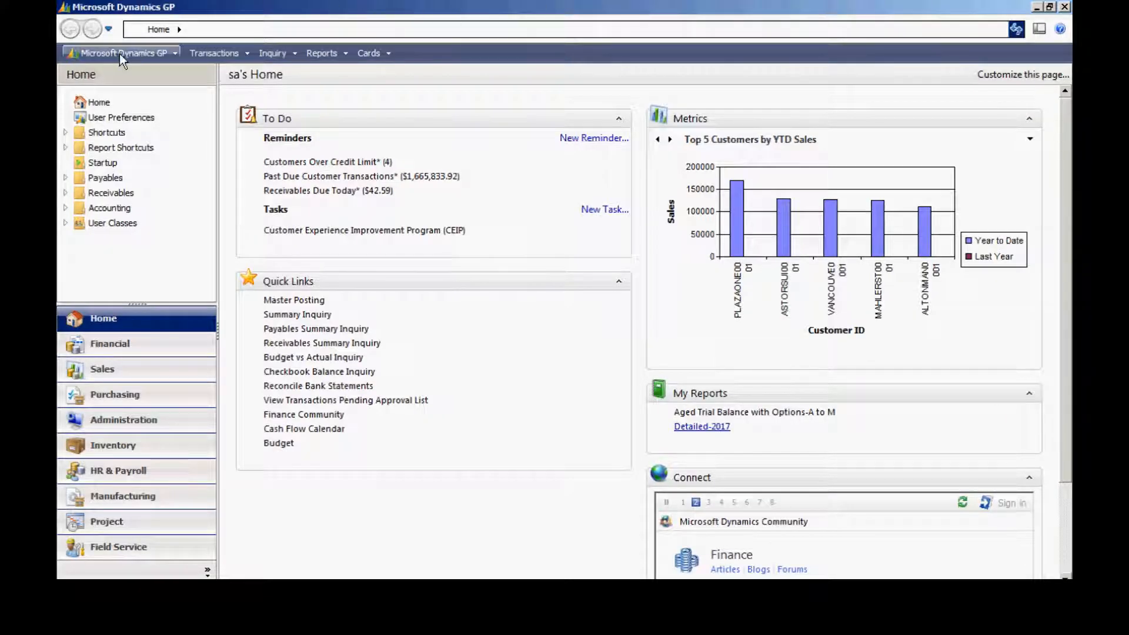
Load the EACH unit of measure schedule (base unit Each, Case = 10) in Unit of Measure Schedule Setup.
left_click(121, 53)
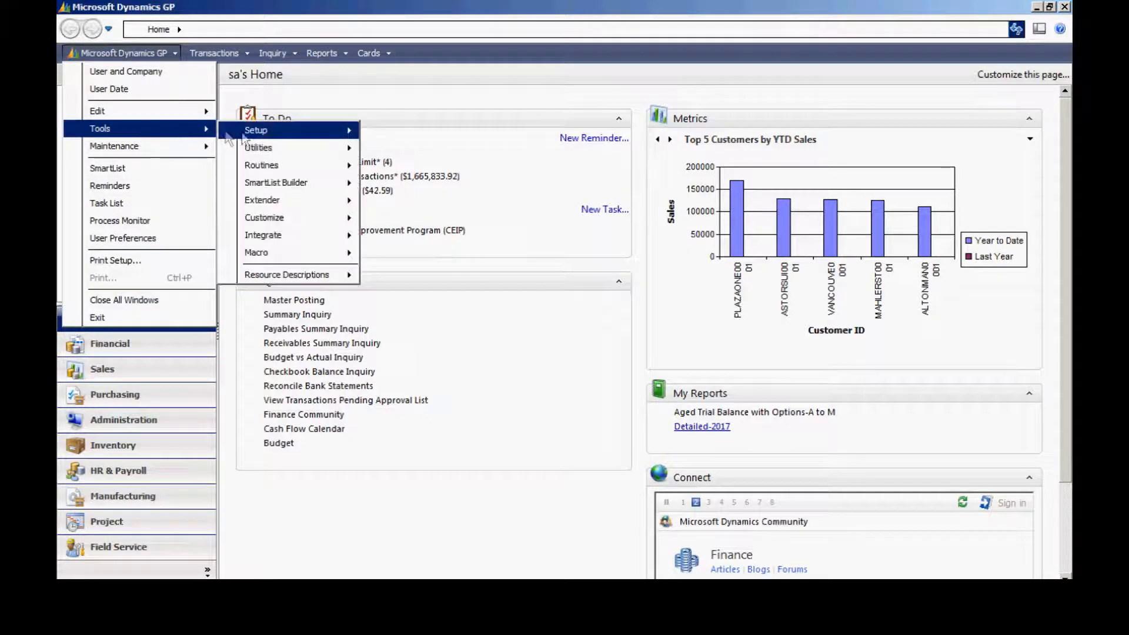
mouse_move(407, 272)
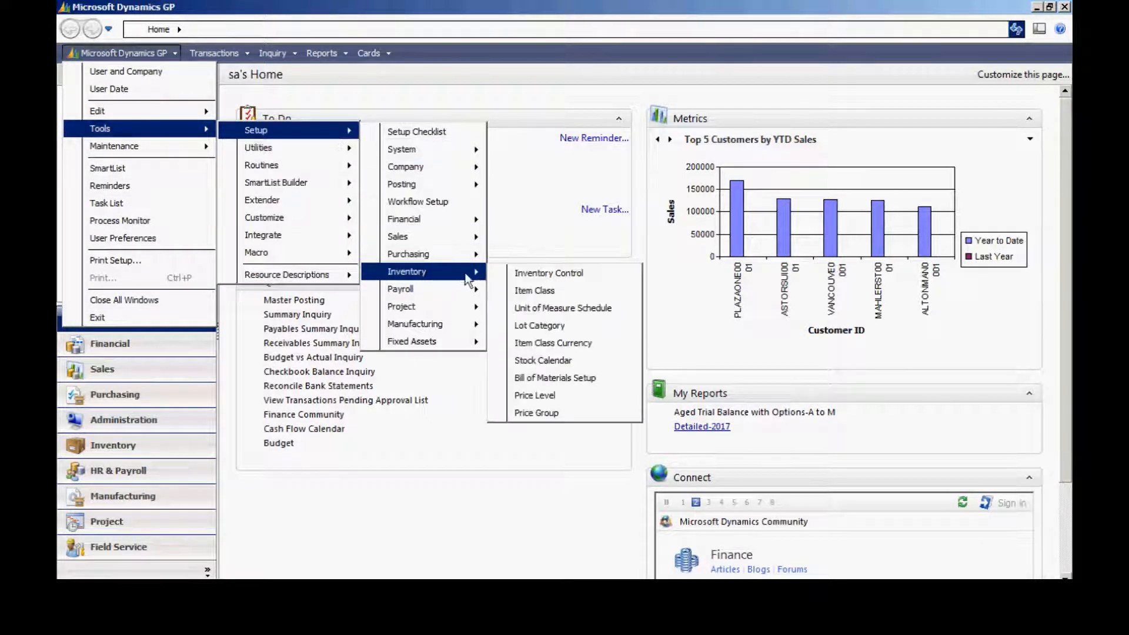
left_click(562, 308)
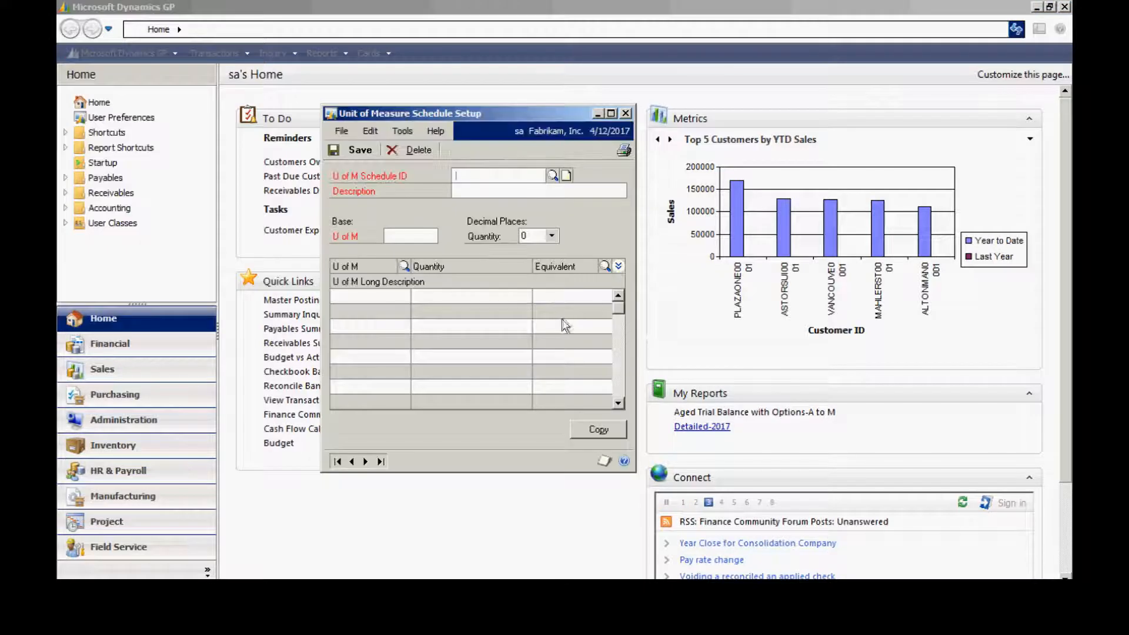
left_click(551, 175)
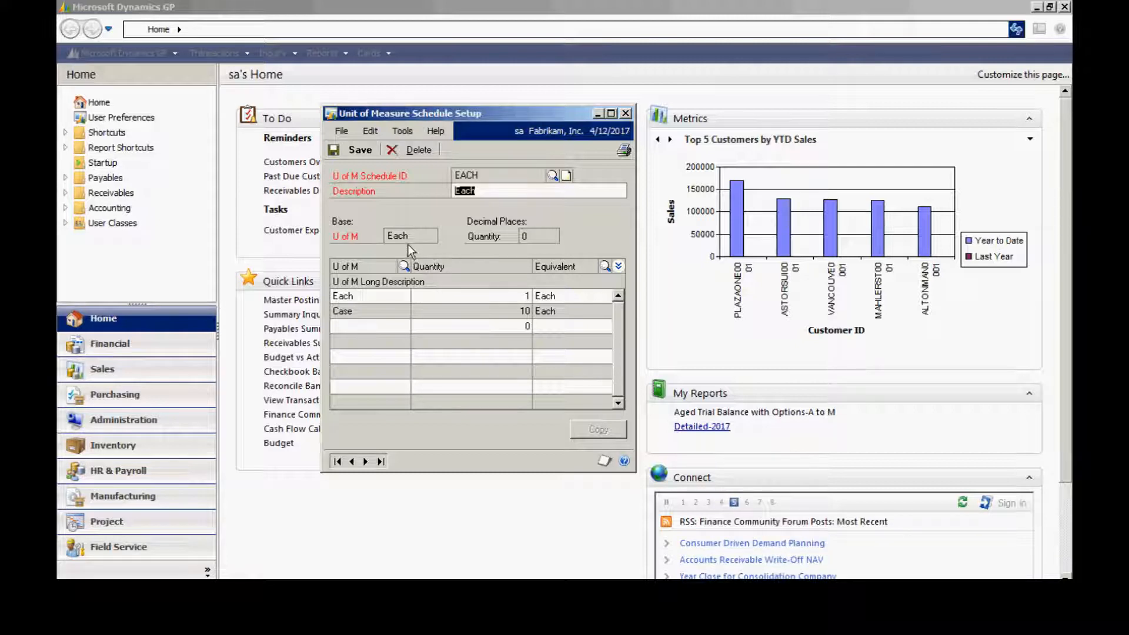
mouse_move(489, 251)
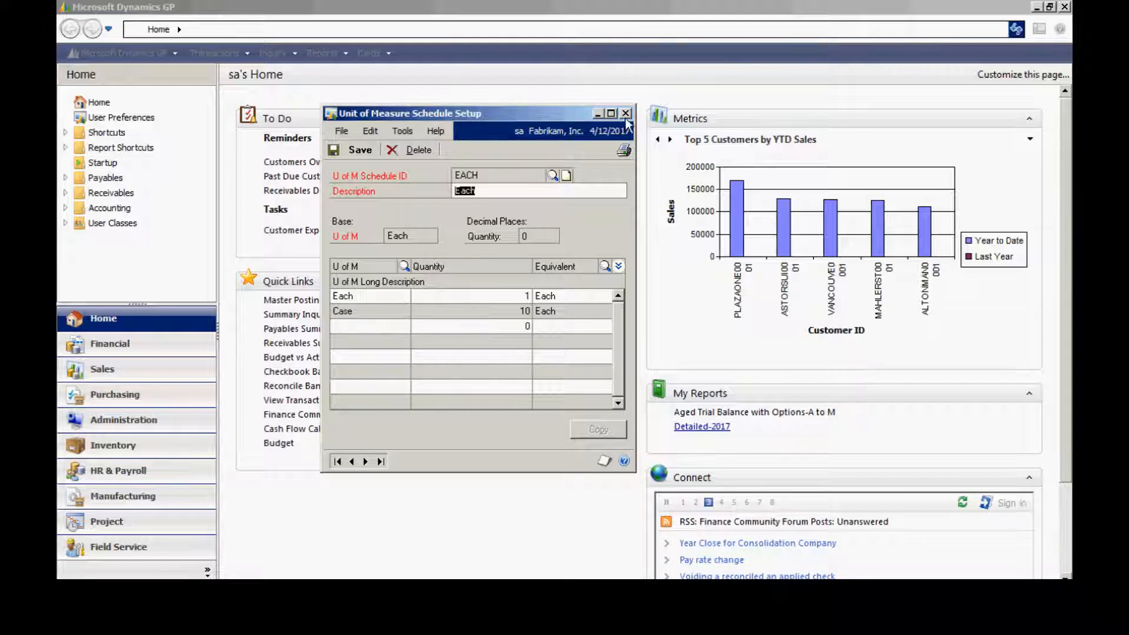
Leave the U of M schedule and bring up Site Maintenance from the inventory cards.
left_click(624, 113)
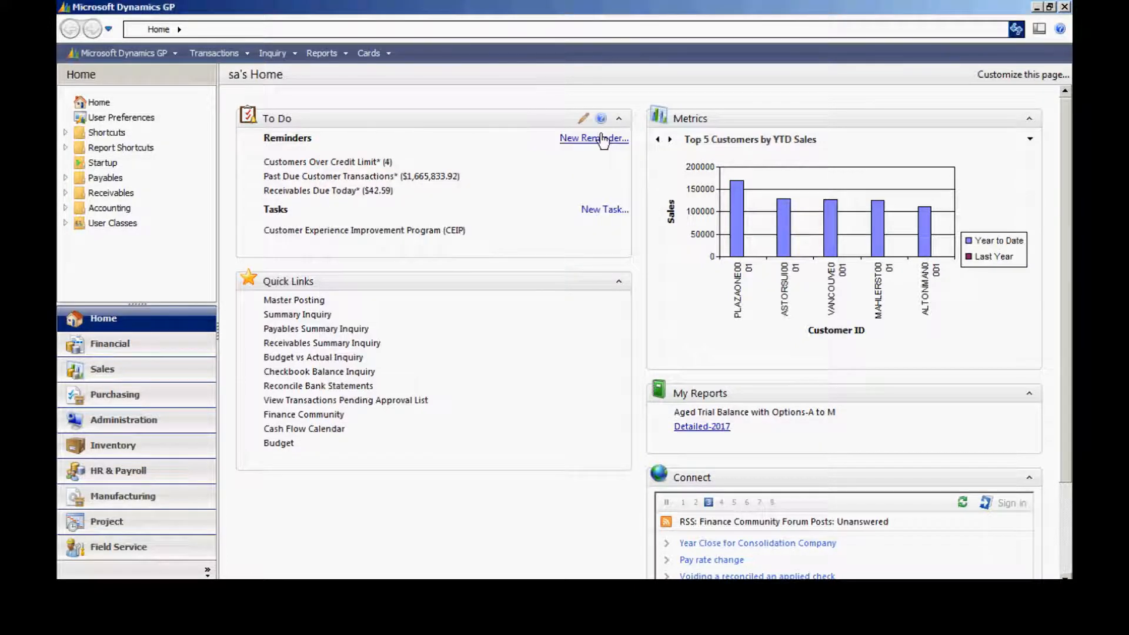
left_click(368, 53)
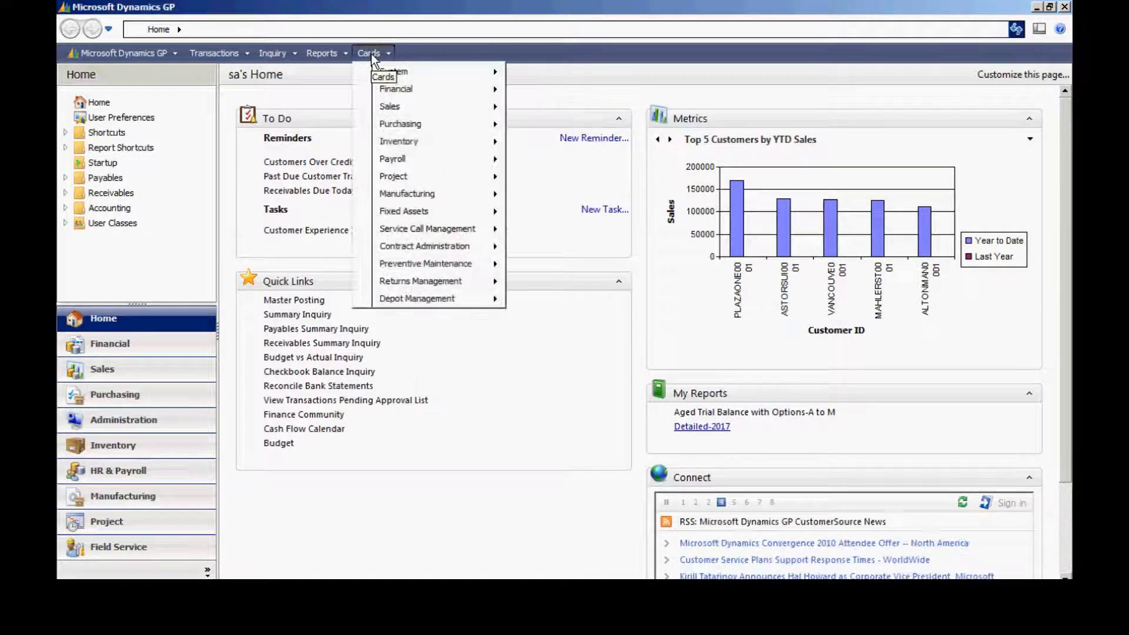
mouse_move(399, 140)
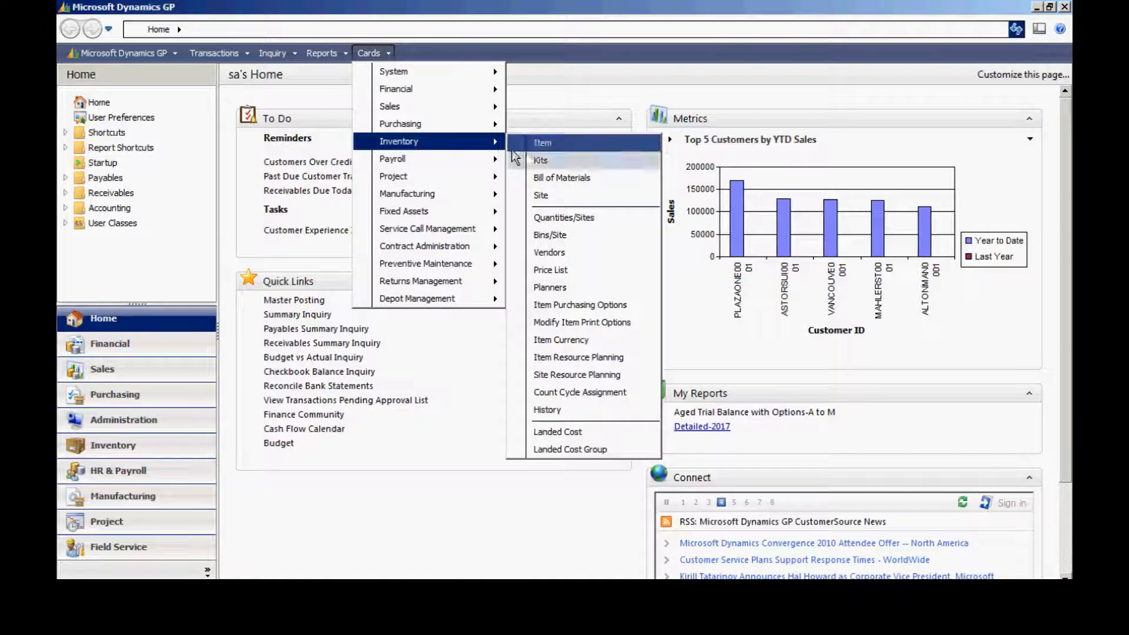
left_click(541, 196)
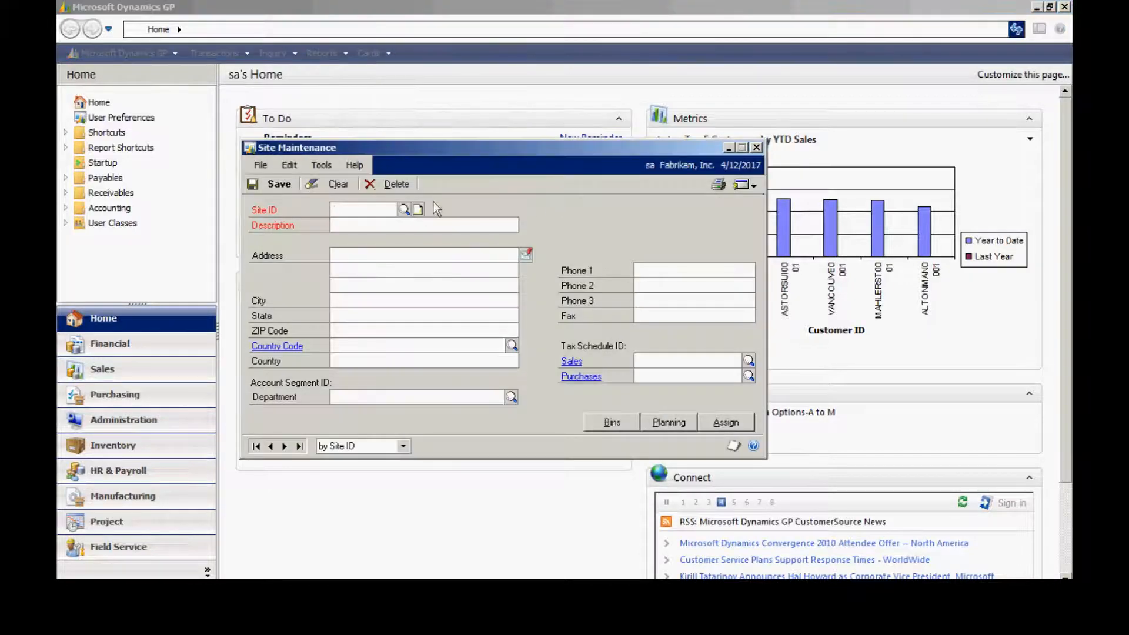
Review the WAREHOUSE site (Main Site, Chicago) and its tax schedules, then leave Site Maintenance.
left_click(403, 210)
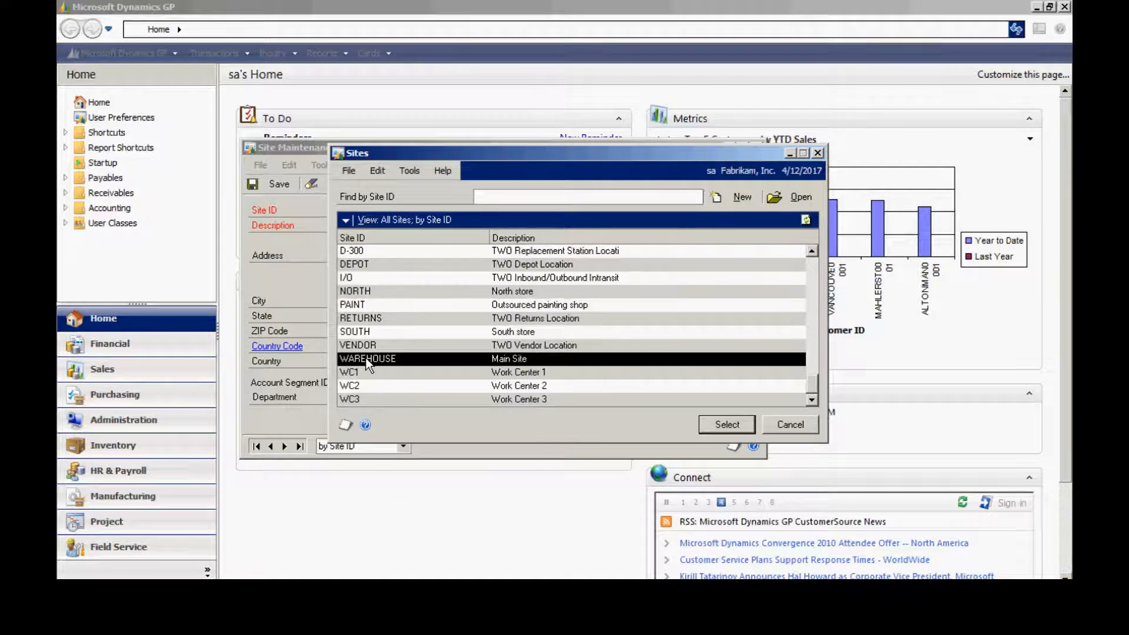
left_click(725, 425)
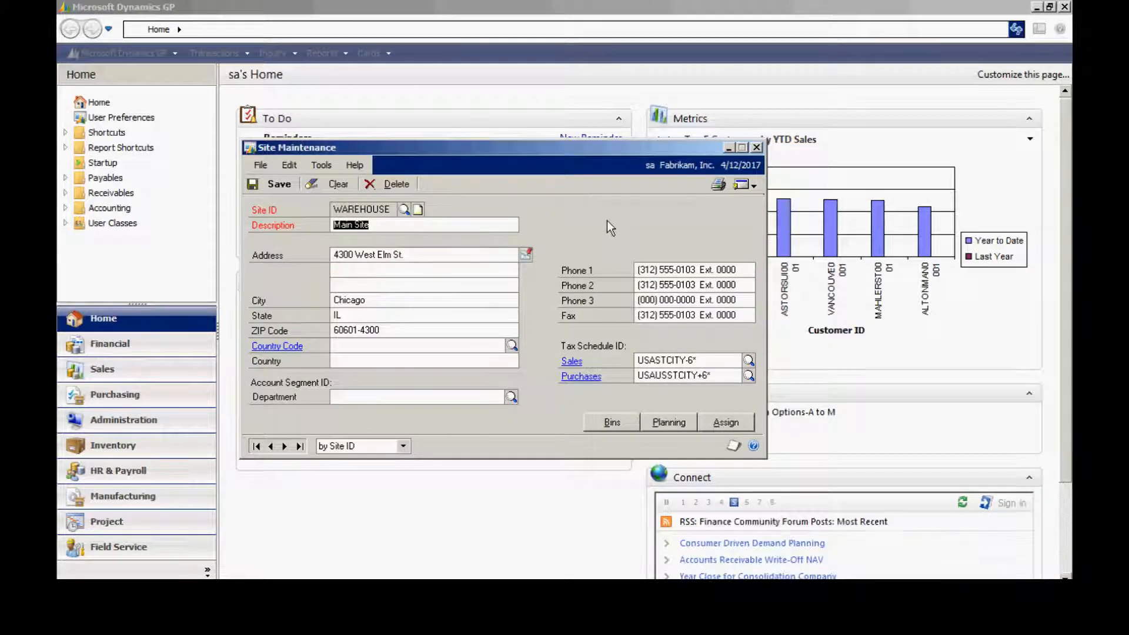
mouse_move(587, 216)
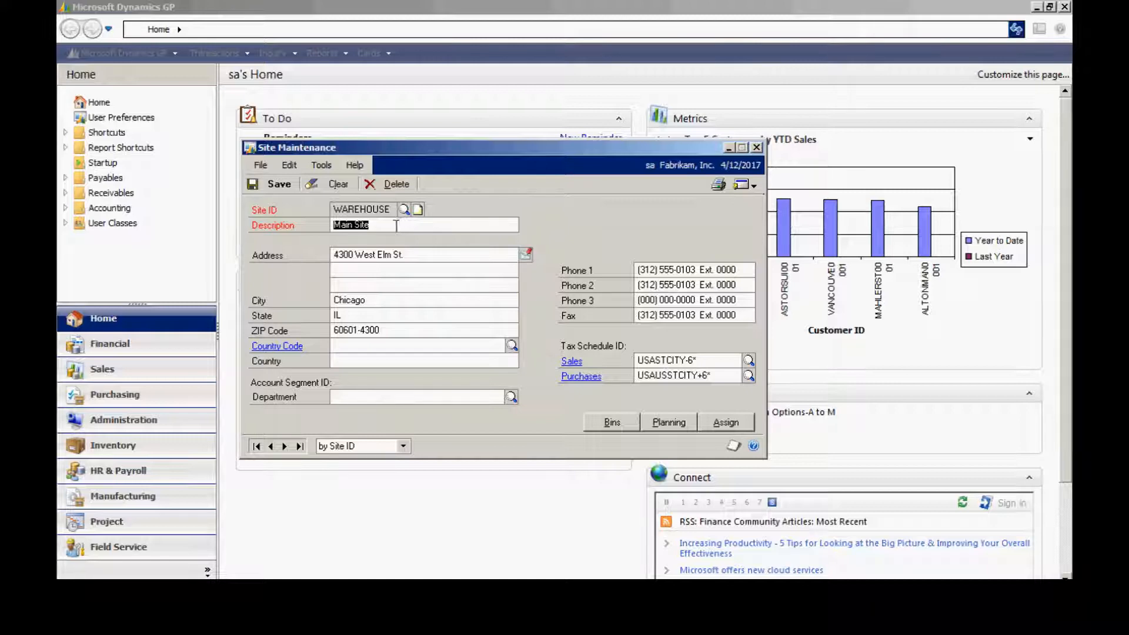
left_click(756, 147)
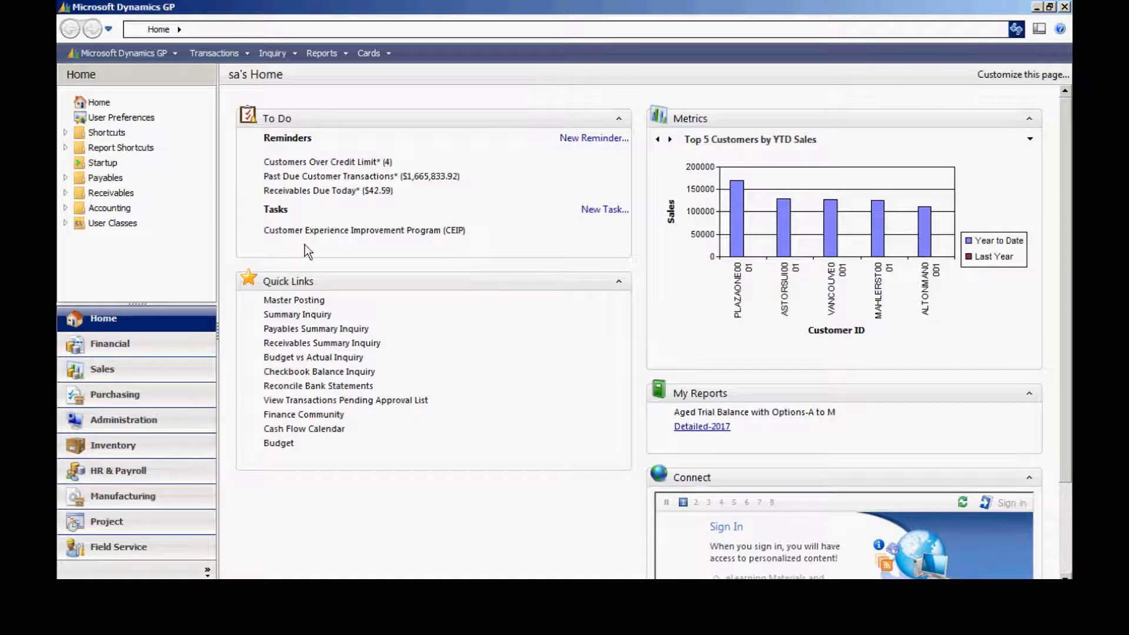
Load item class FG-ACT (Actual Cost finished goods, EACH schedule) and show its posting accounts.
left_click(121, 53)
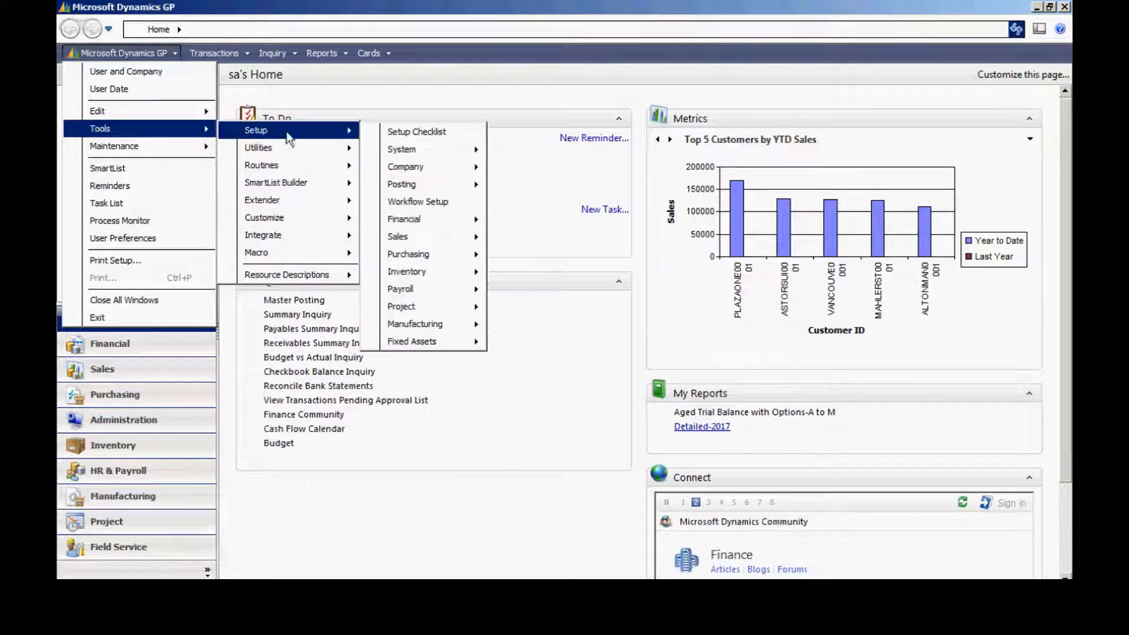
mouse_move(407, 272)
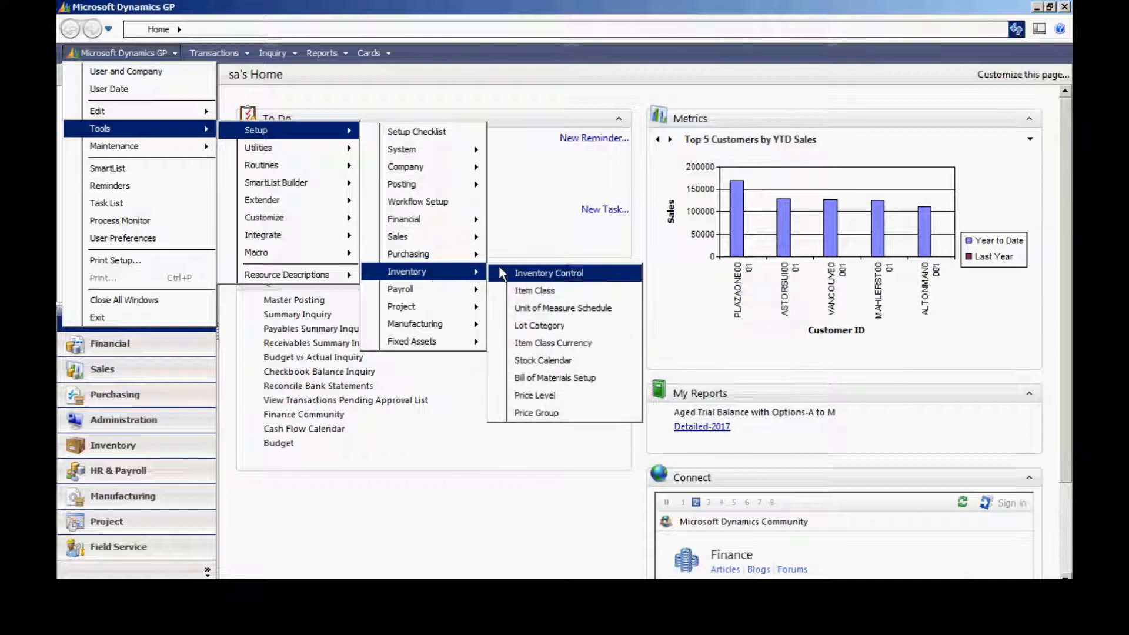
left_click(535, 290)
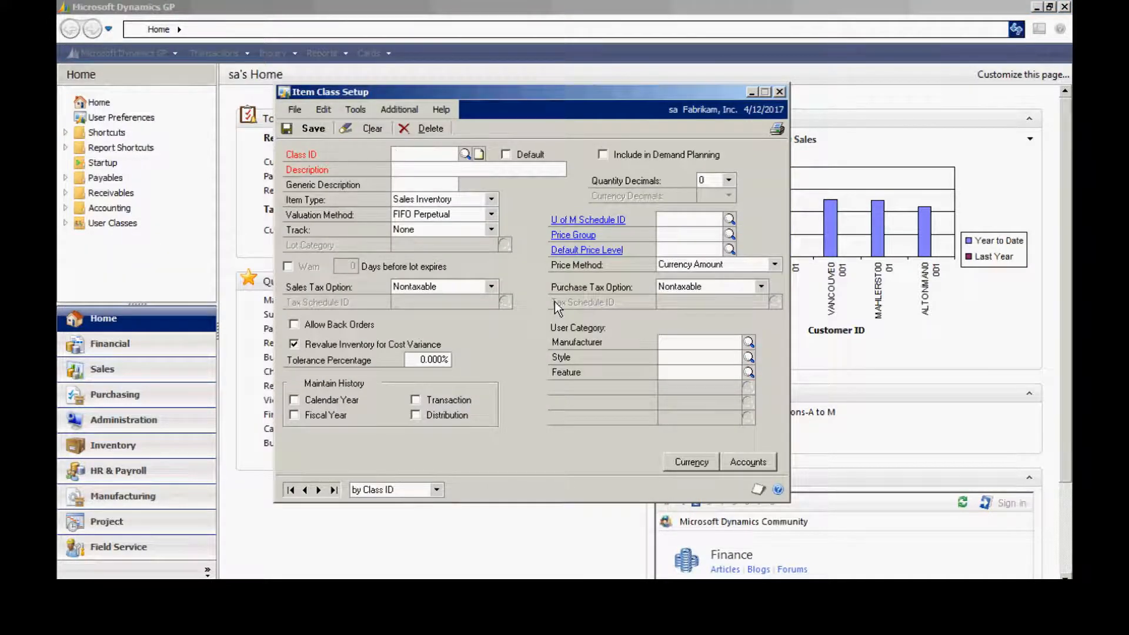
mouse_move(519, 532)
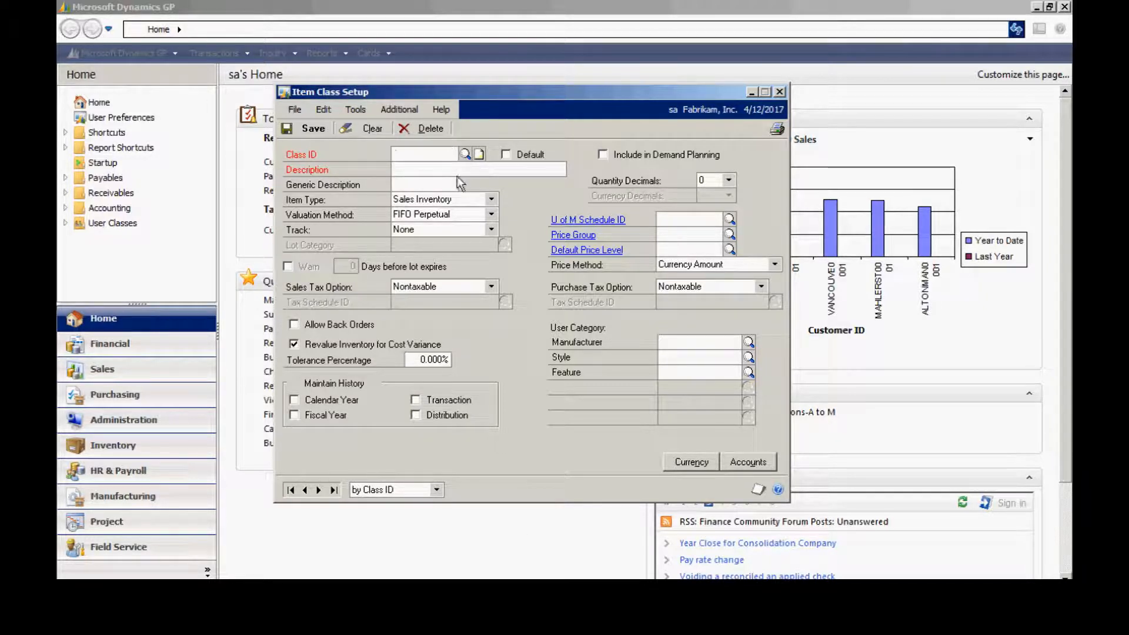
left_click(466, 154)
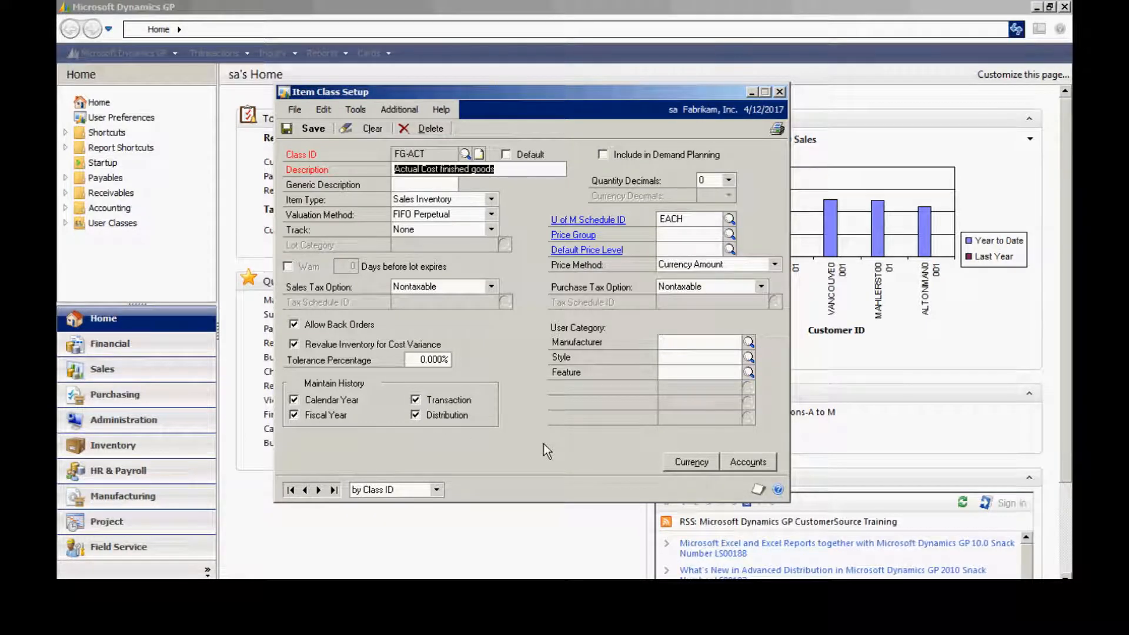
mouse_move(546, 439)
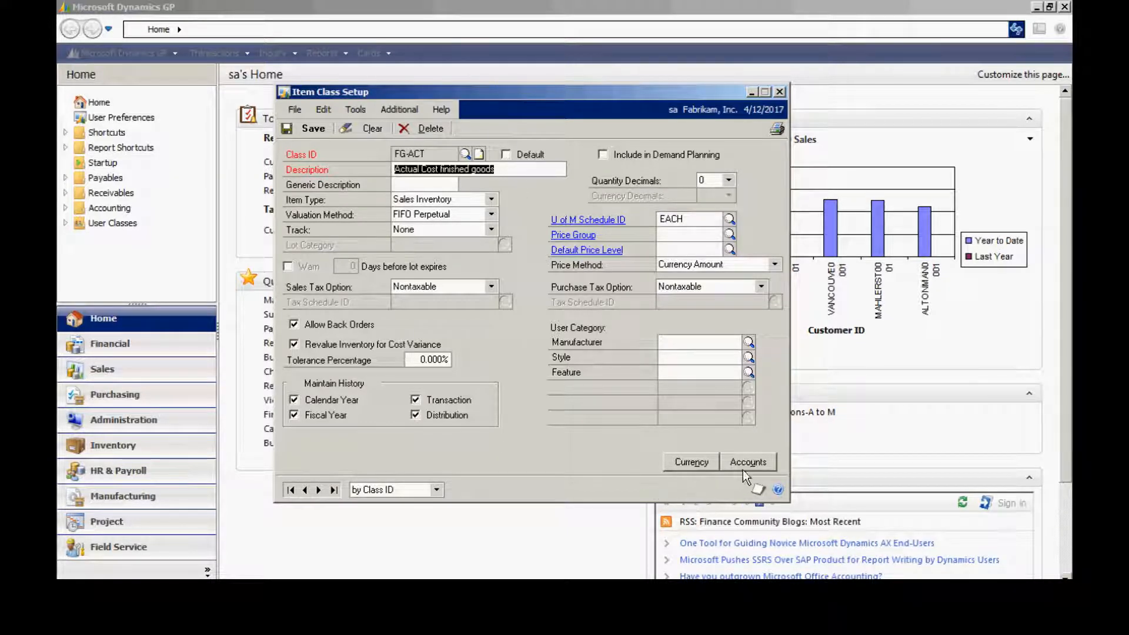
left_click(746, 461)
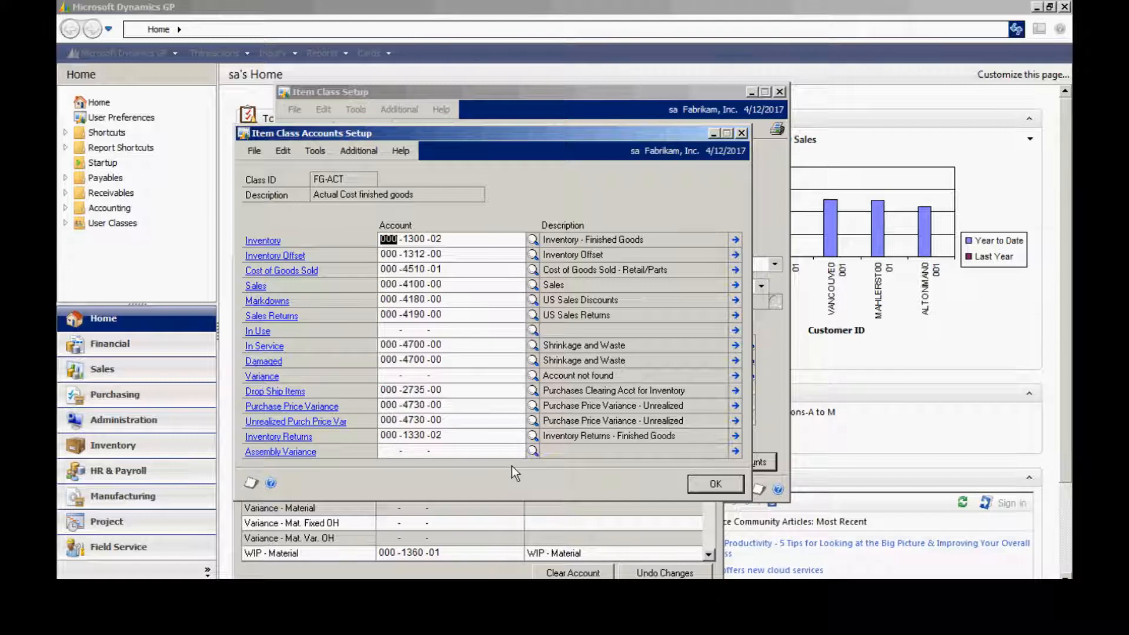
Dismiss the FG-ACT accounts and class windows, returning to the home page's Cards menu.
left_click(714, 483)
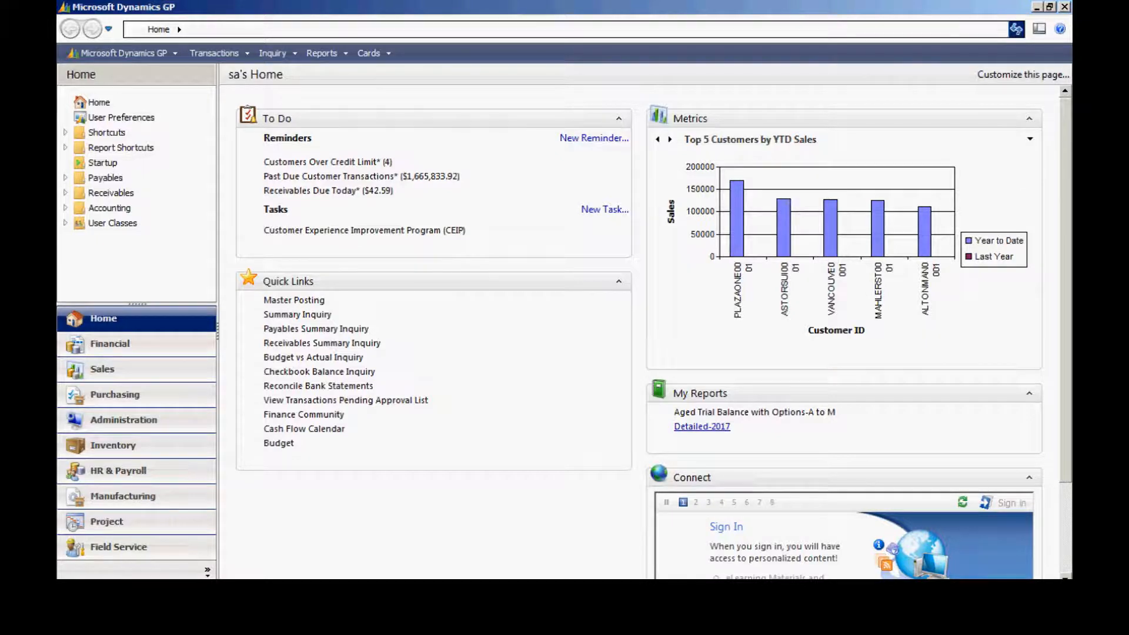
left_click(369, 53)
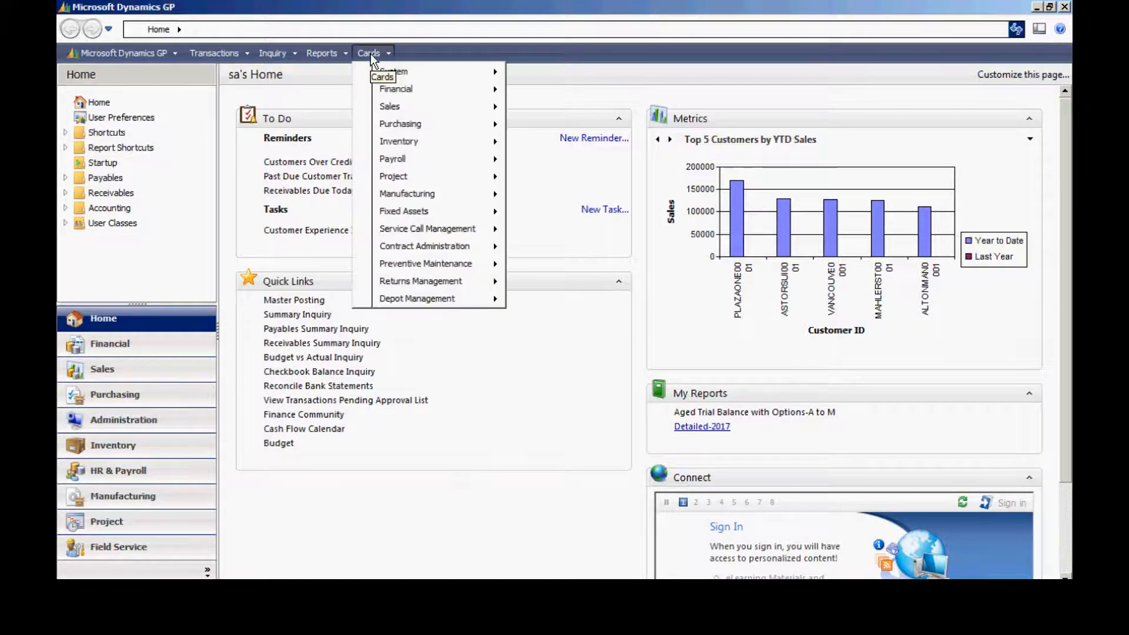
mouse_move(399, 142)
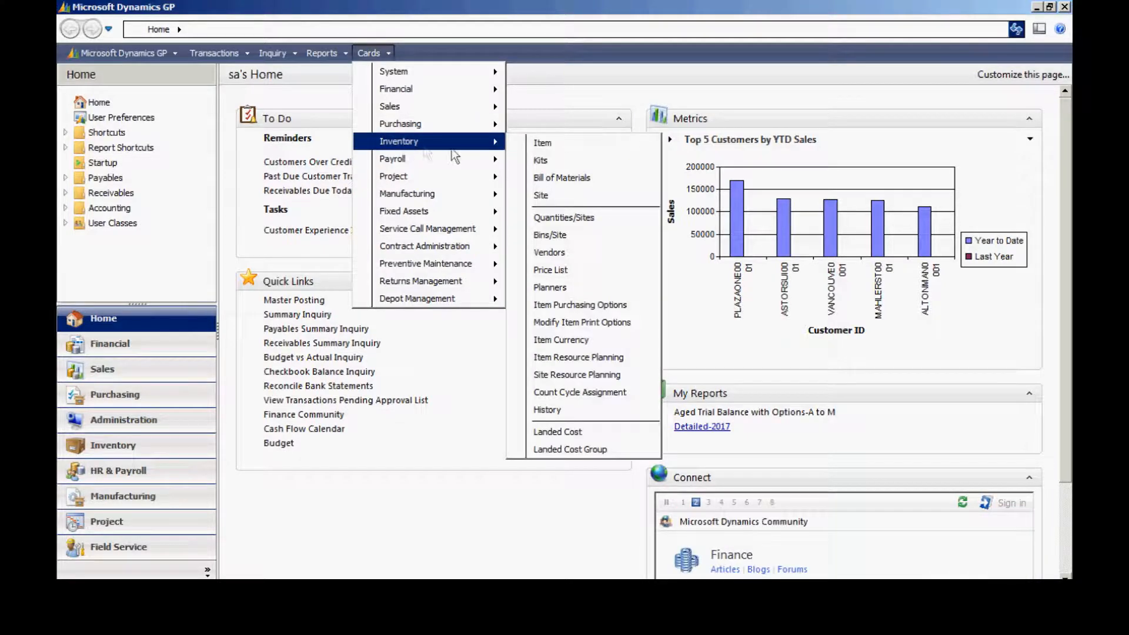
Load item ACCS-CRD-12WH, Phone Cord - 12' White, in Item Maintenance.
left_click(543, 142)
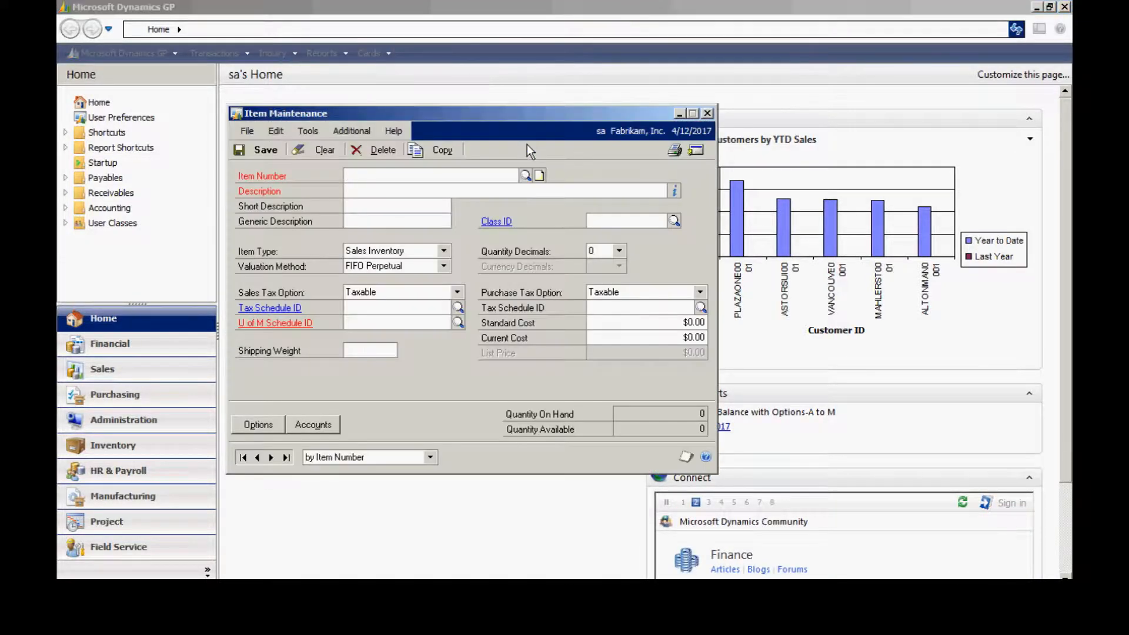
mouse_move(431, 461)
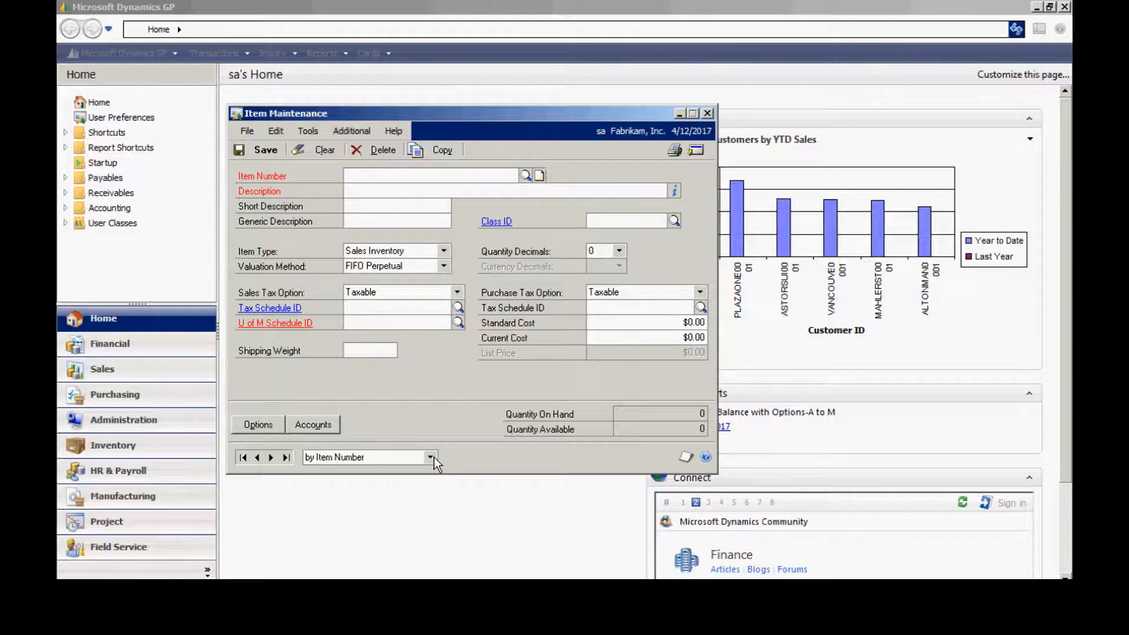
type("AC")
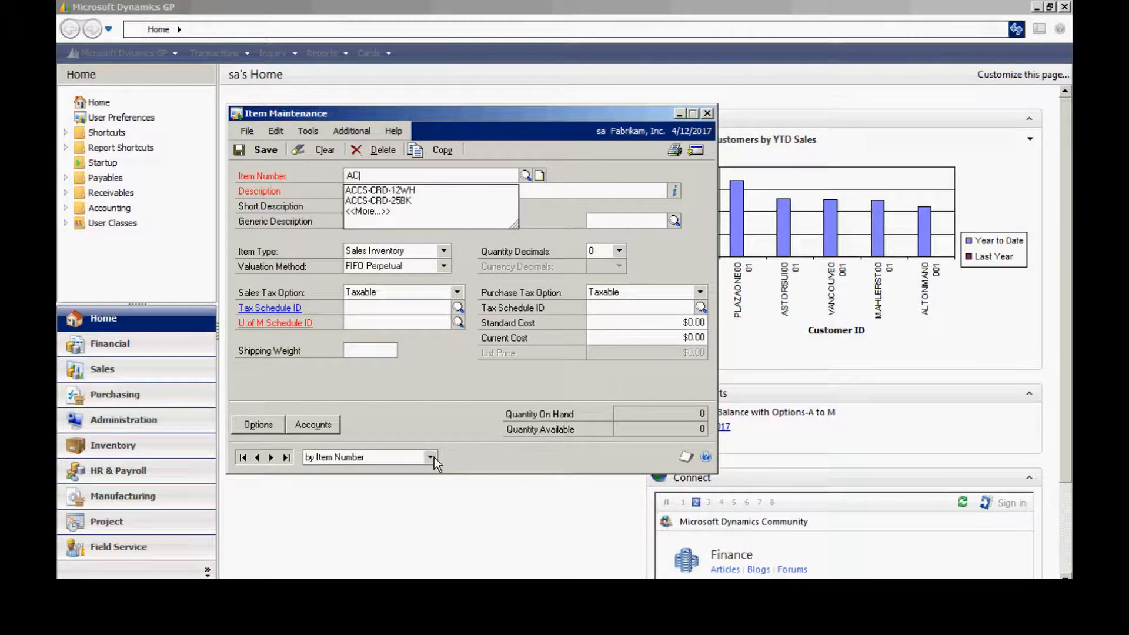
left_click(380, 190)
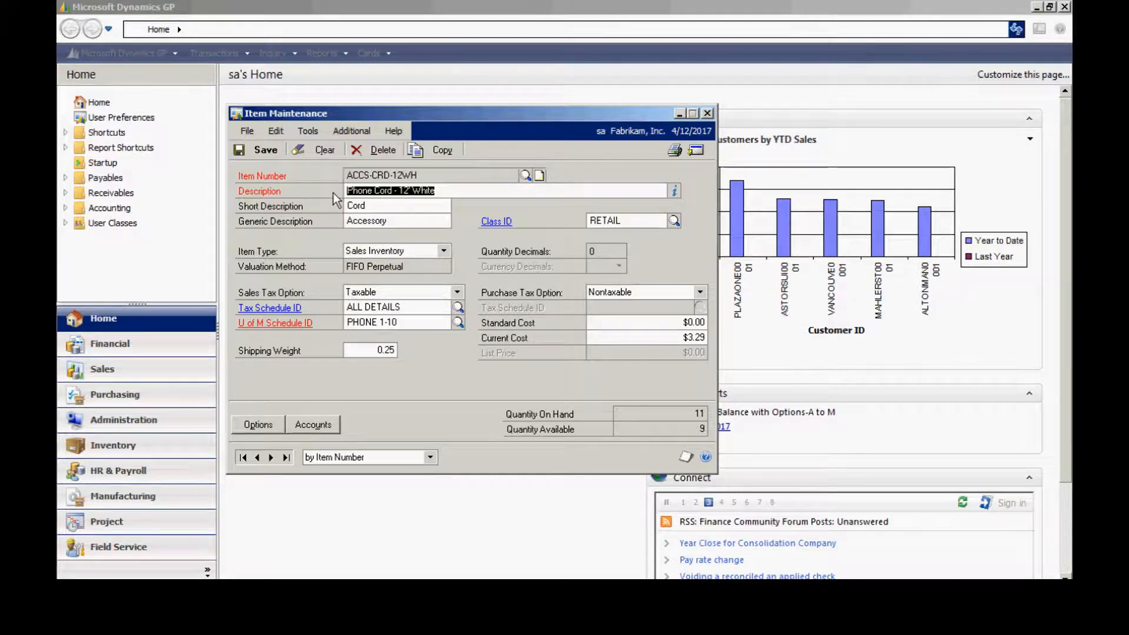
mouse_move(328, 332)
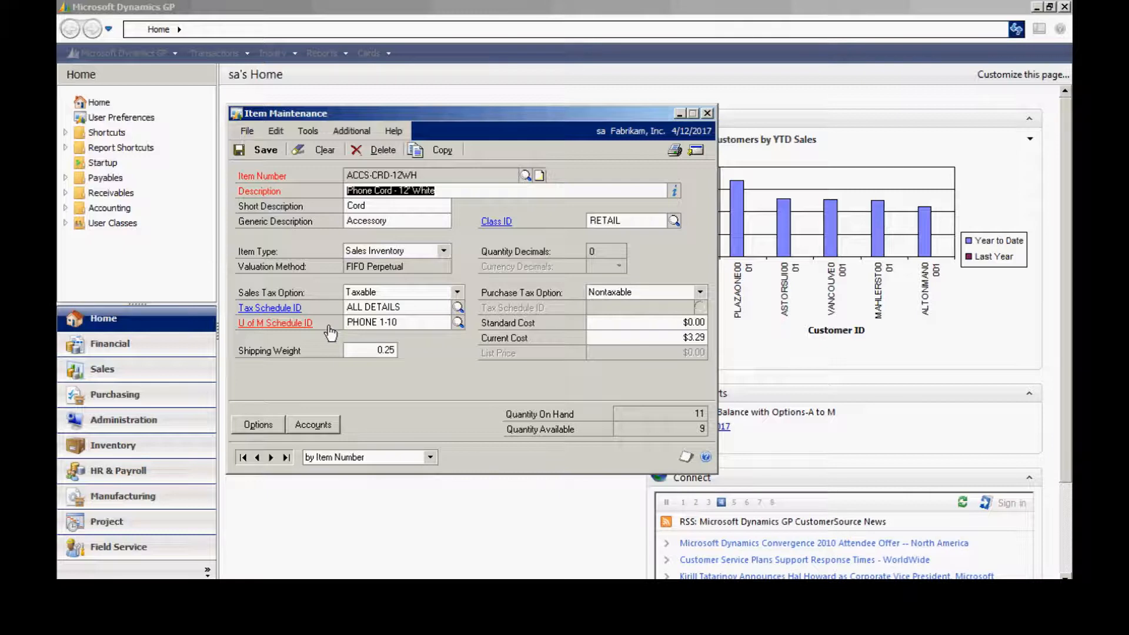
Review the item's PHONE 1-10 unit of measure schedule and its available item types.
left_click(275, 322)
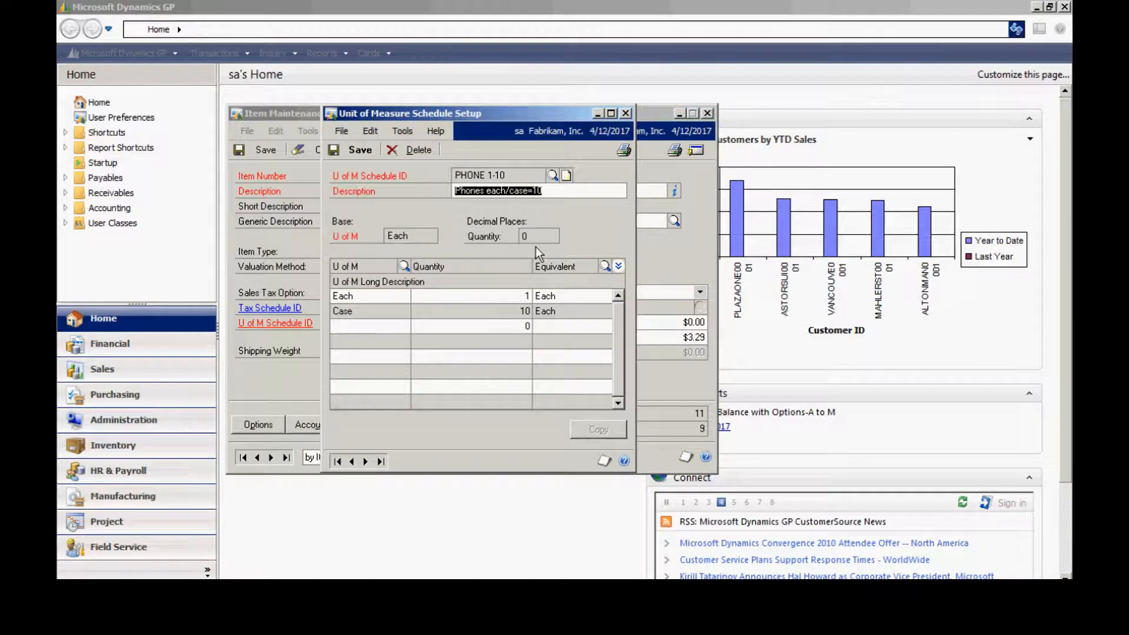
mouse_move(631, 124)
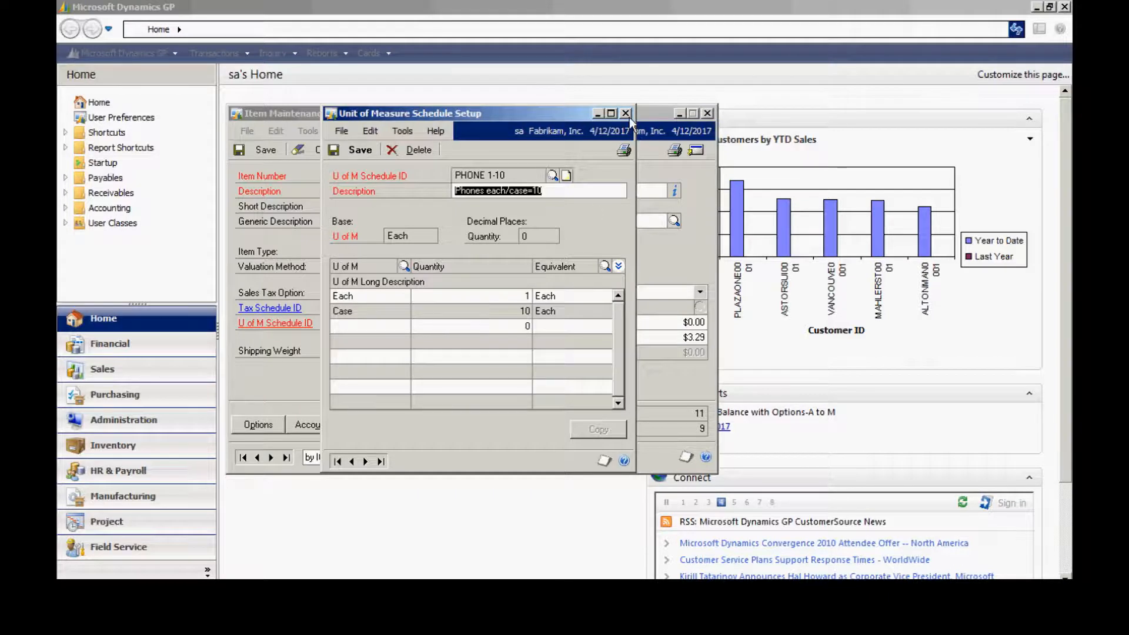
left_click(624, 112)
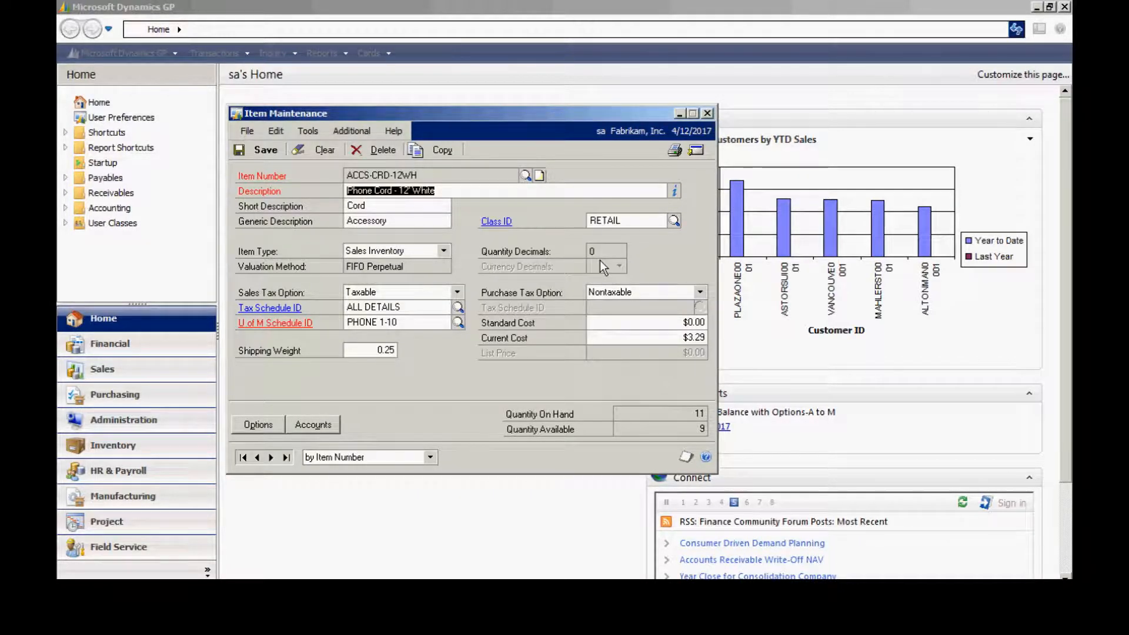
mouse_move(461, 402)
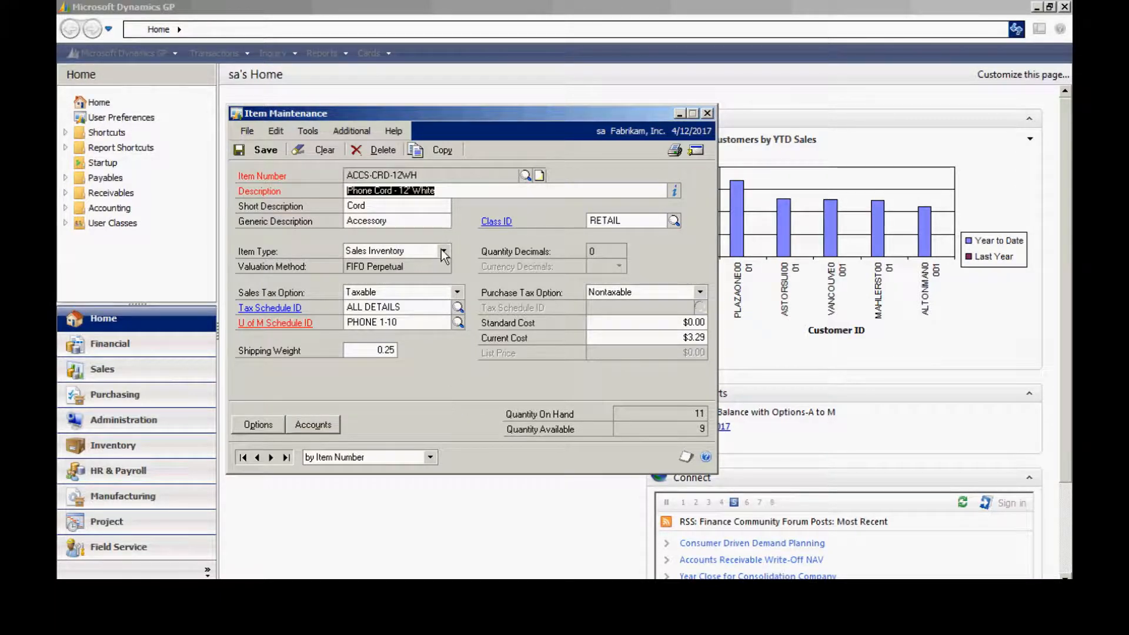
left_click(444, 251)
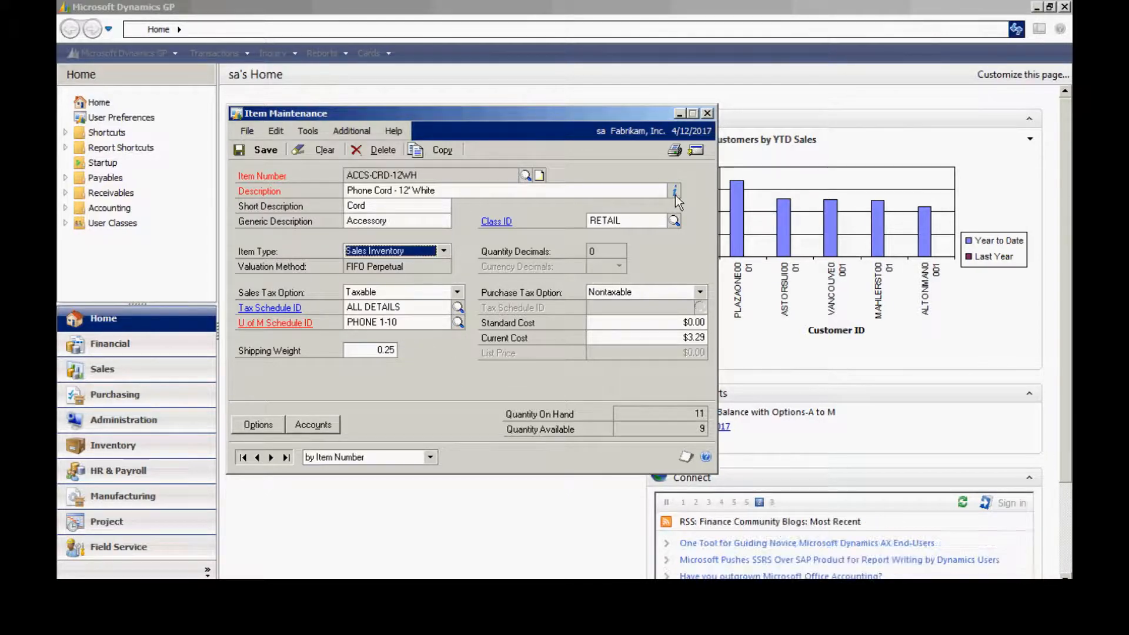
left_click(674, 191)
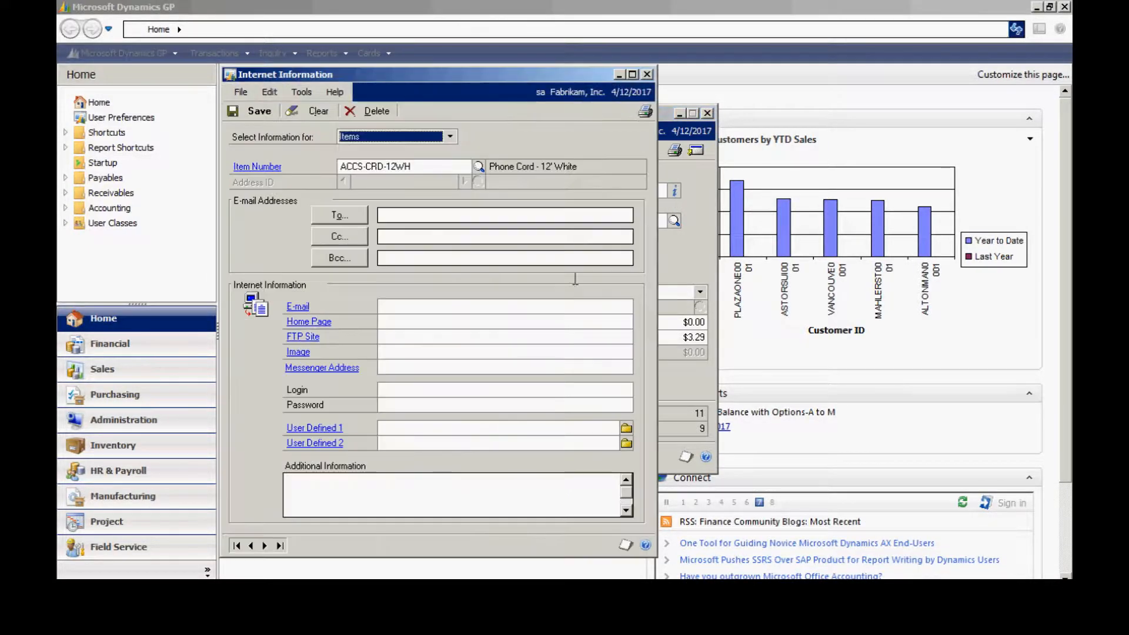
mouse_move(527, 420)
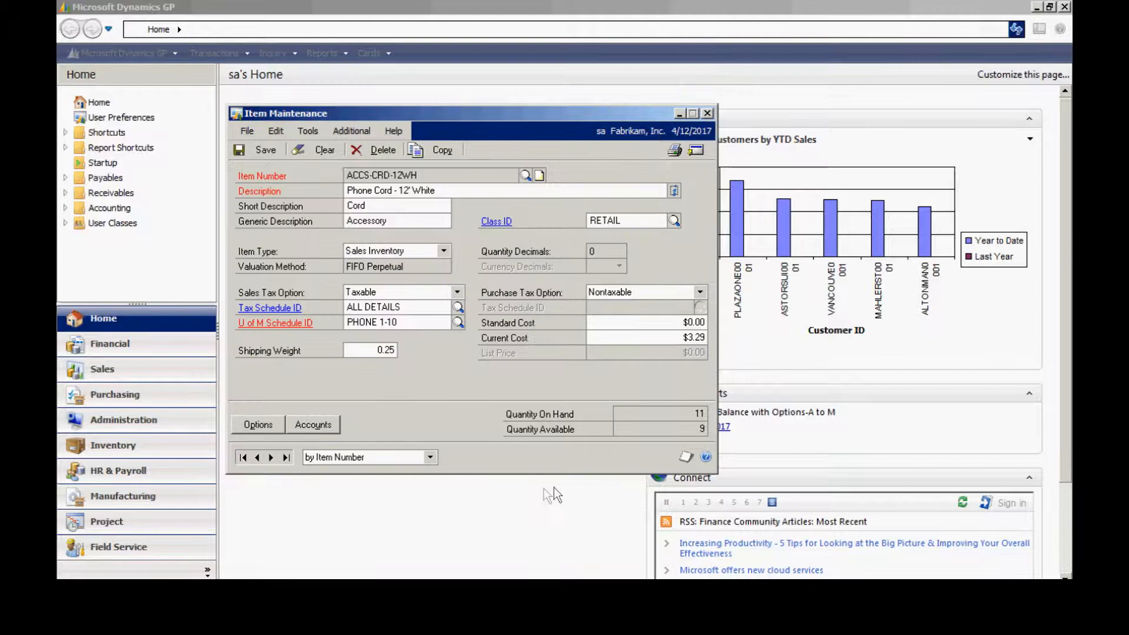
left_click(256, 425)
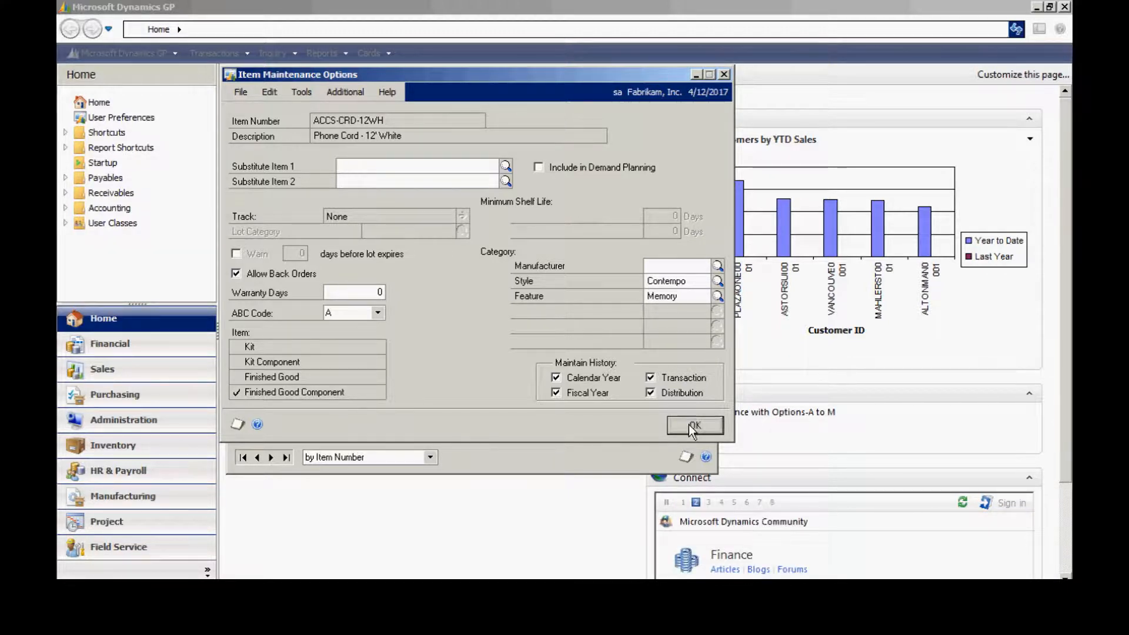
left_click(694, 425)
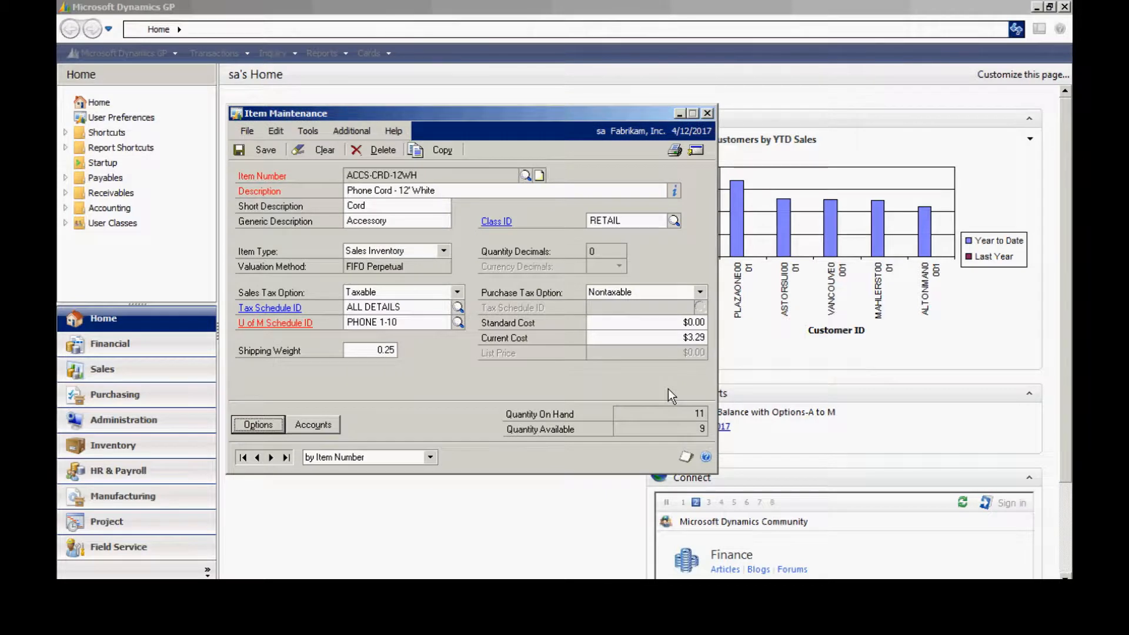
mouse_move(695, 149)
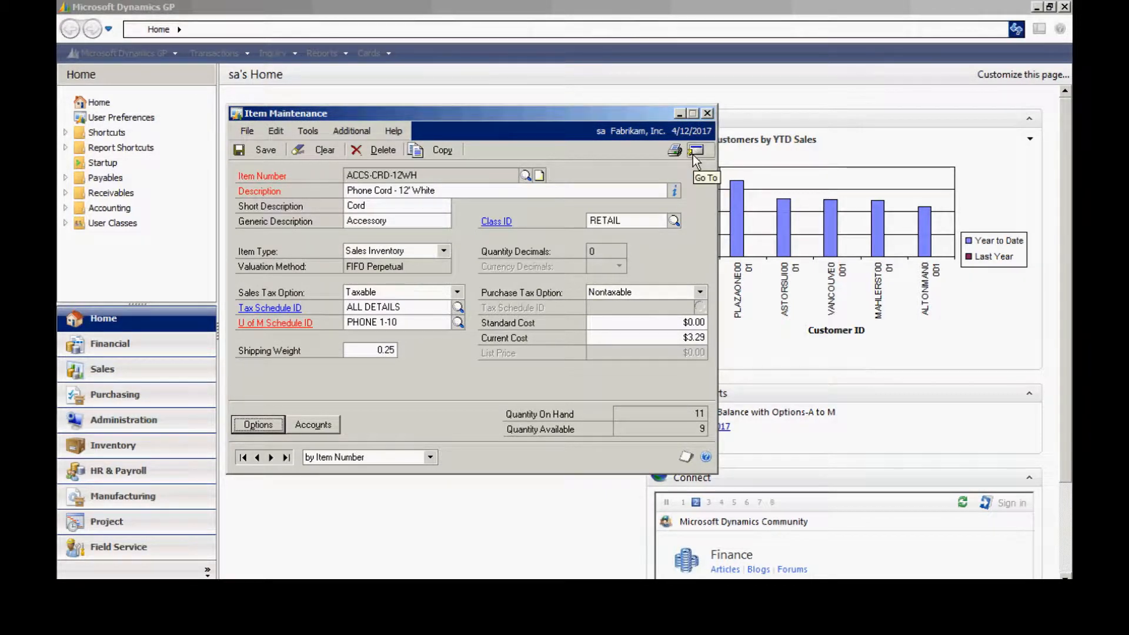
Show the ACCS-CRD-12WH price list (% Markup - Current Cost) and its available price methods.
left_click(697, 149)
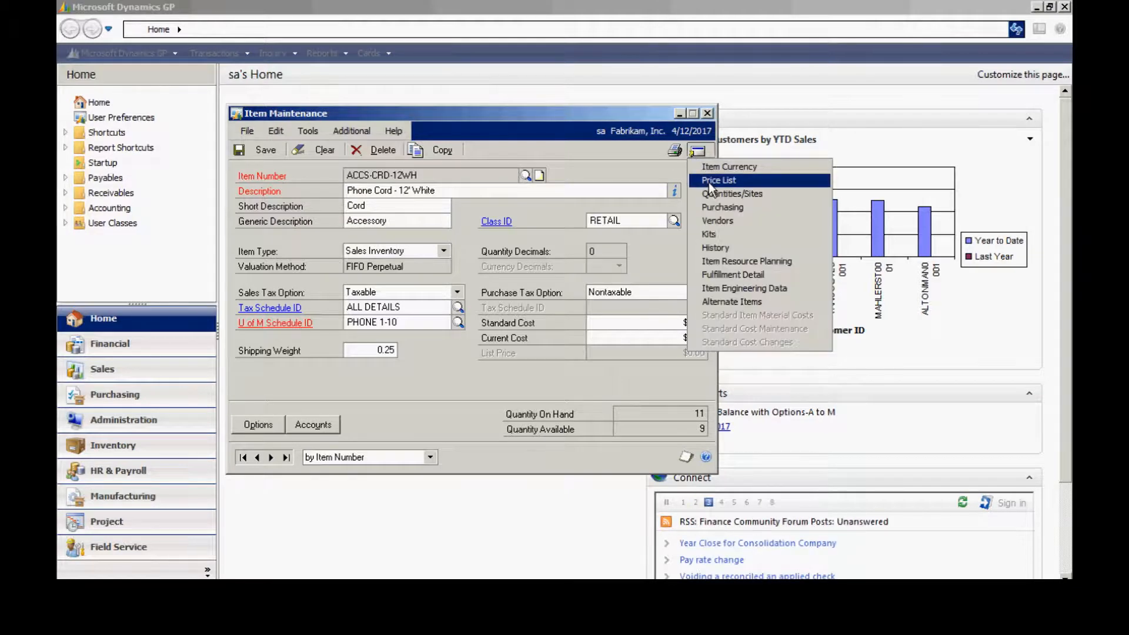
left_click(717, 180)
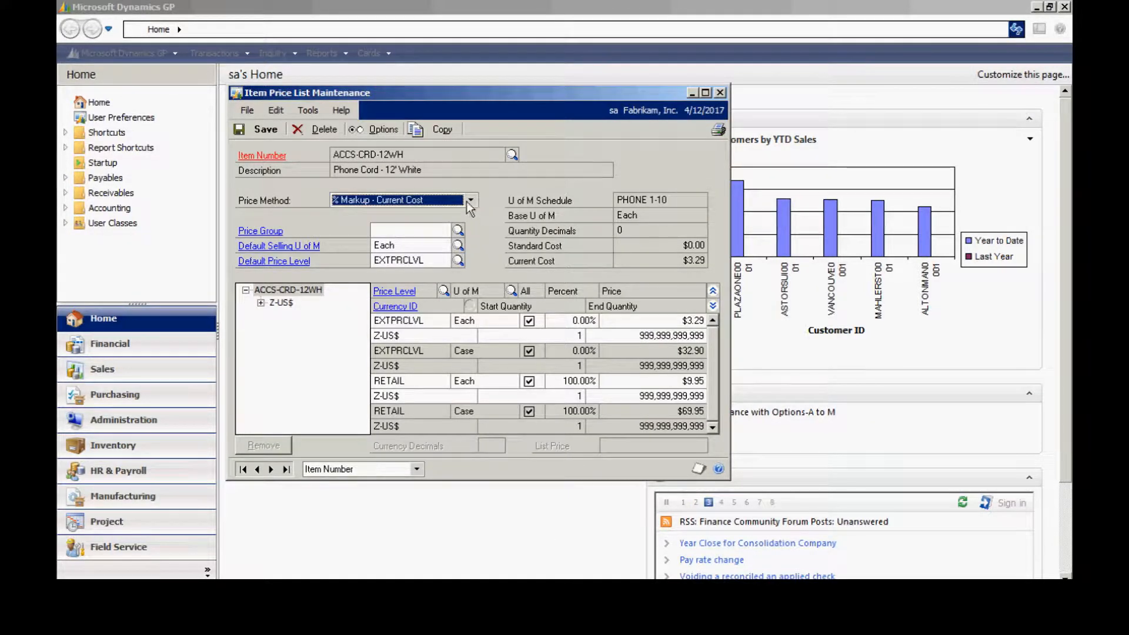
left_click(471, 200)
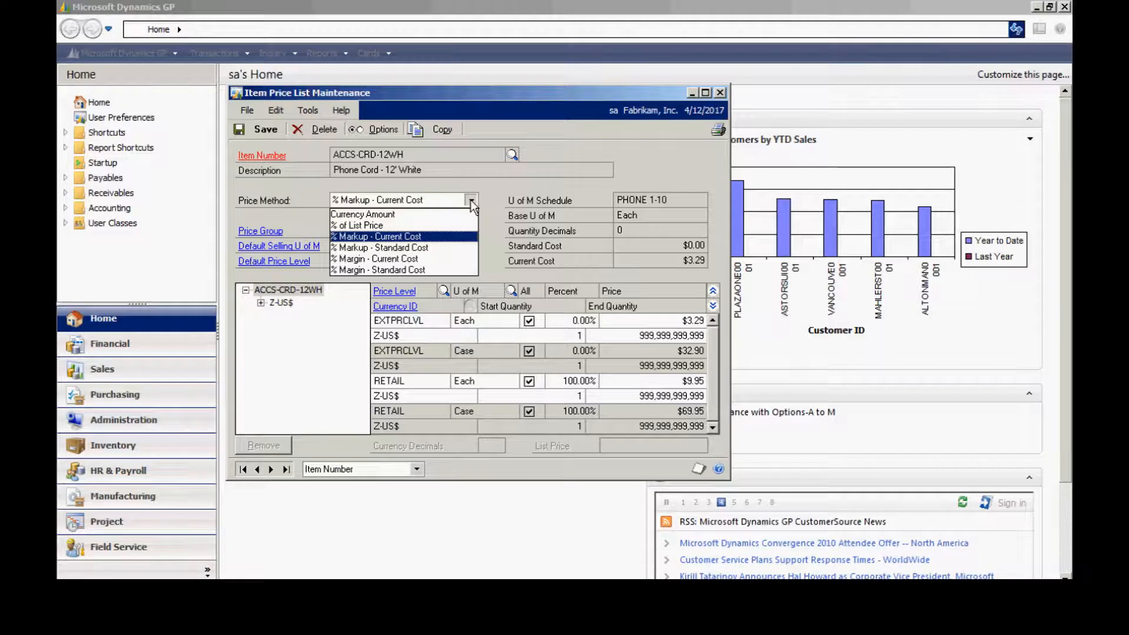
mouse_move(404, 269)
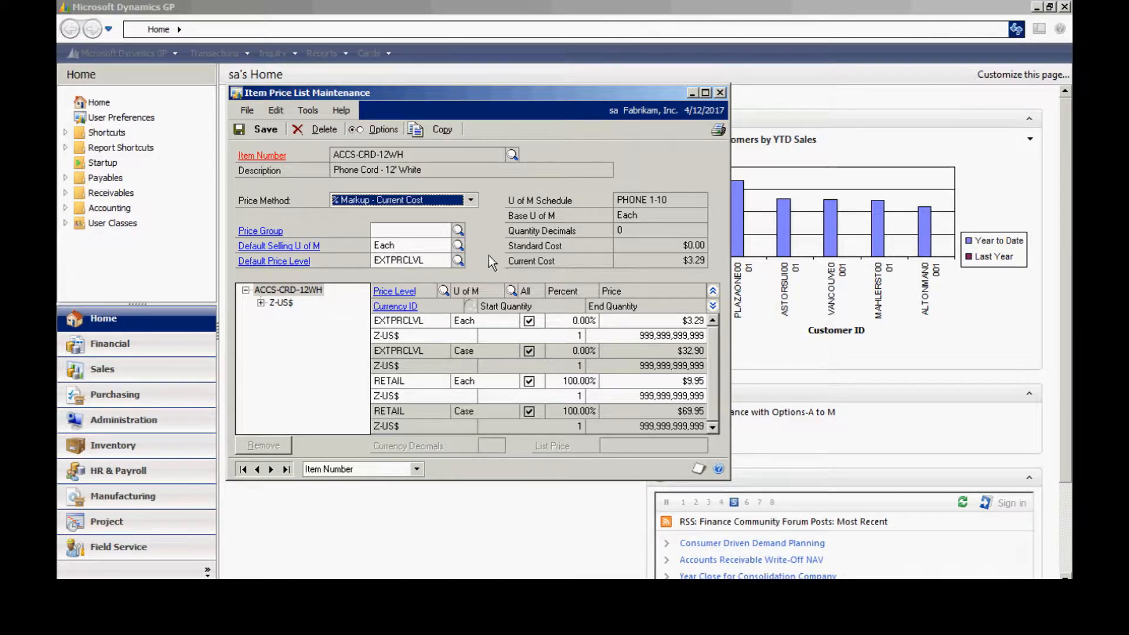
mouse_move(615, 443)
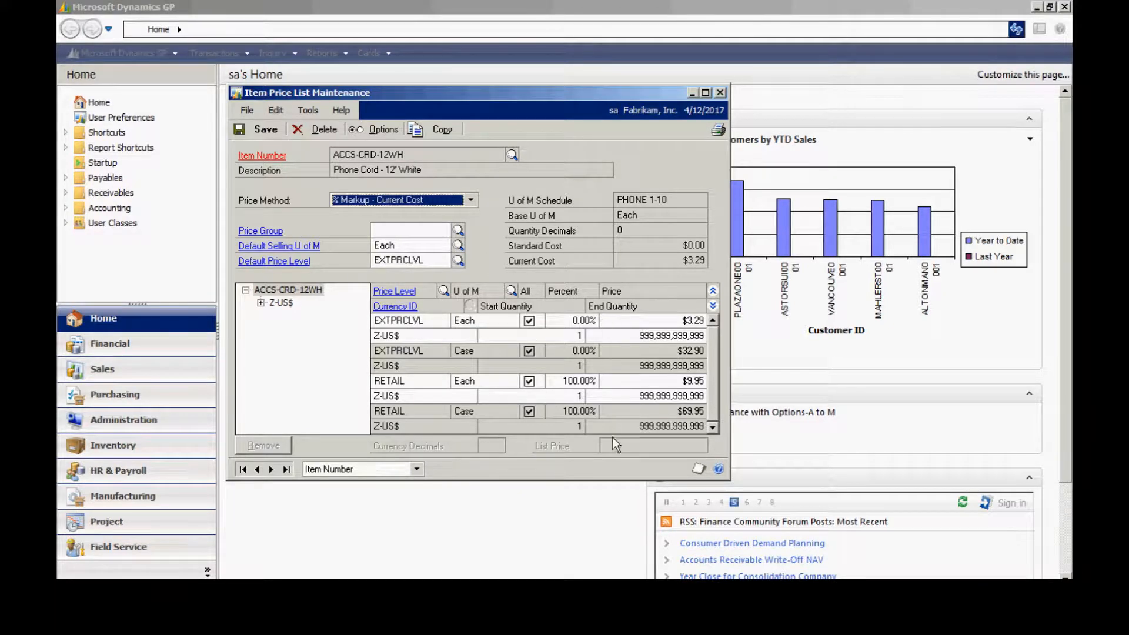